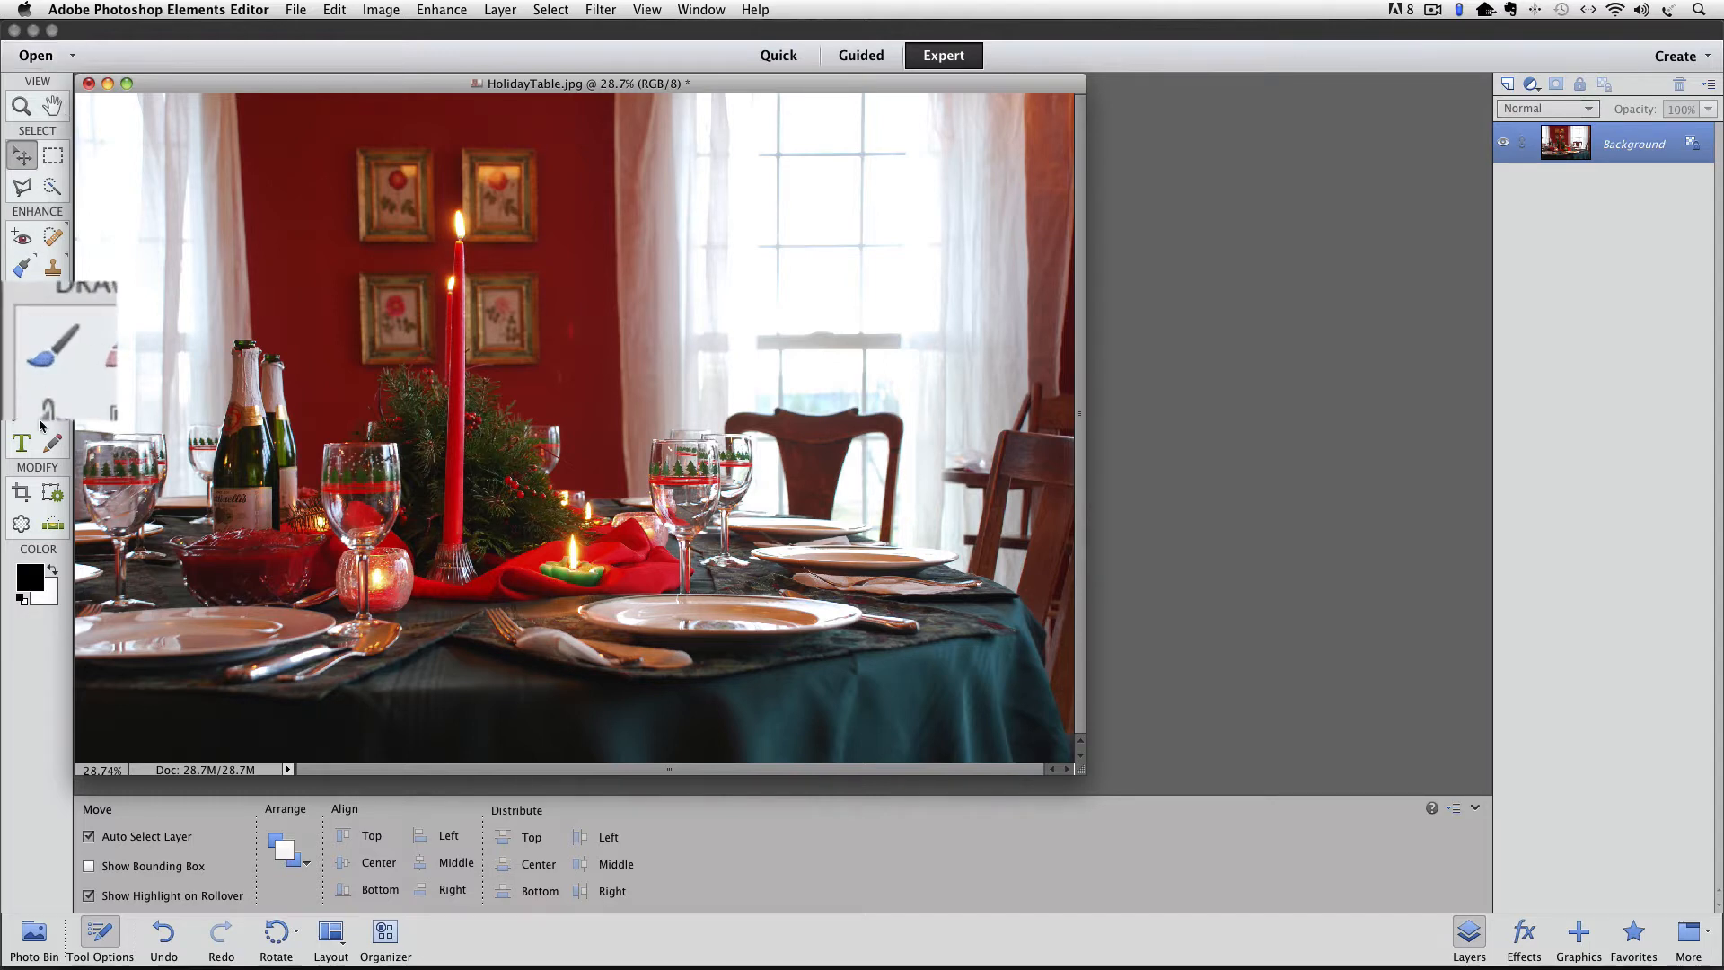
# Select the Brush tool so the Tool Options show the default brush preset picker
pyautogui.click(52, 344)
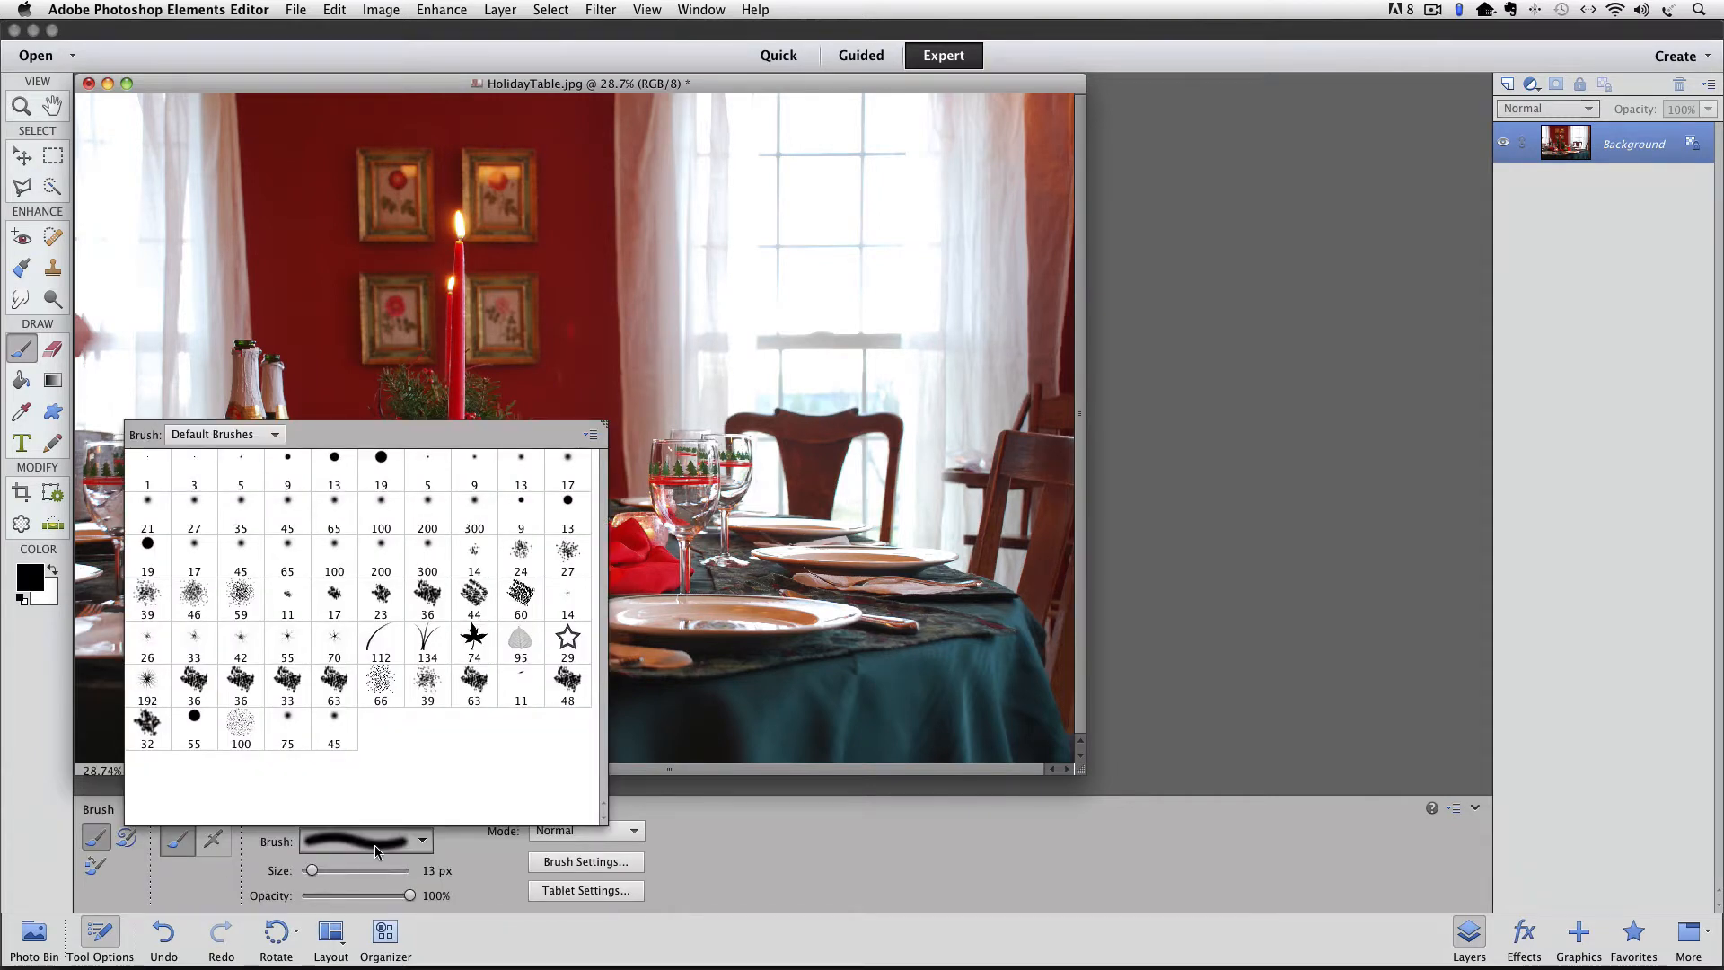
pyautogui.moveTo(239, 460)
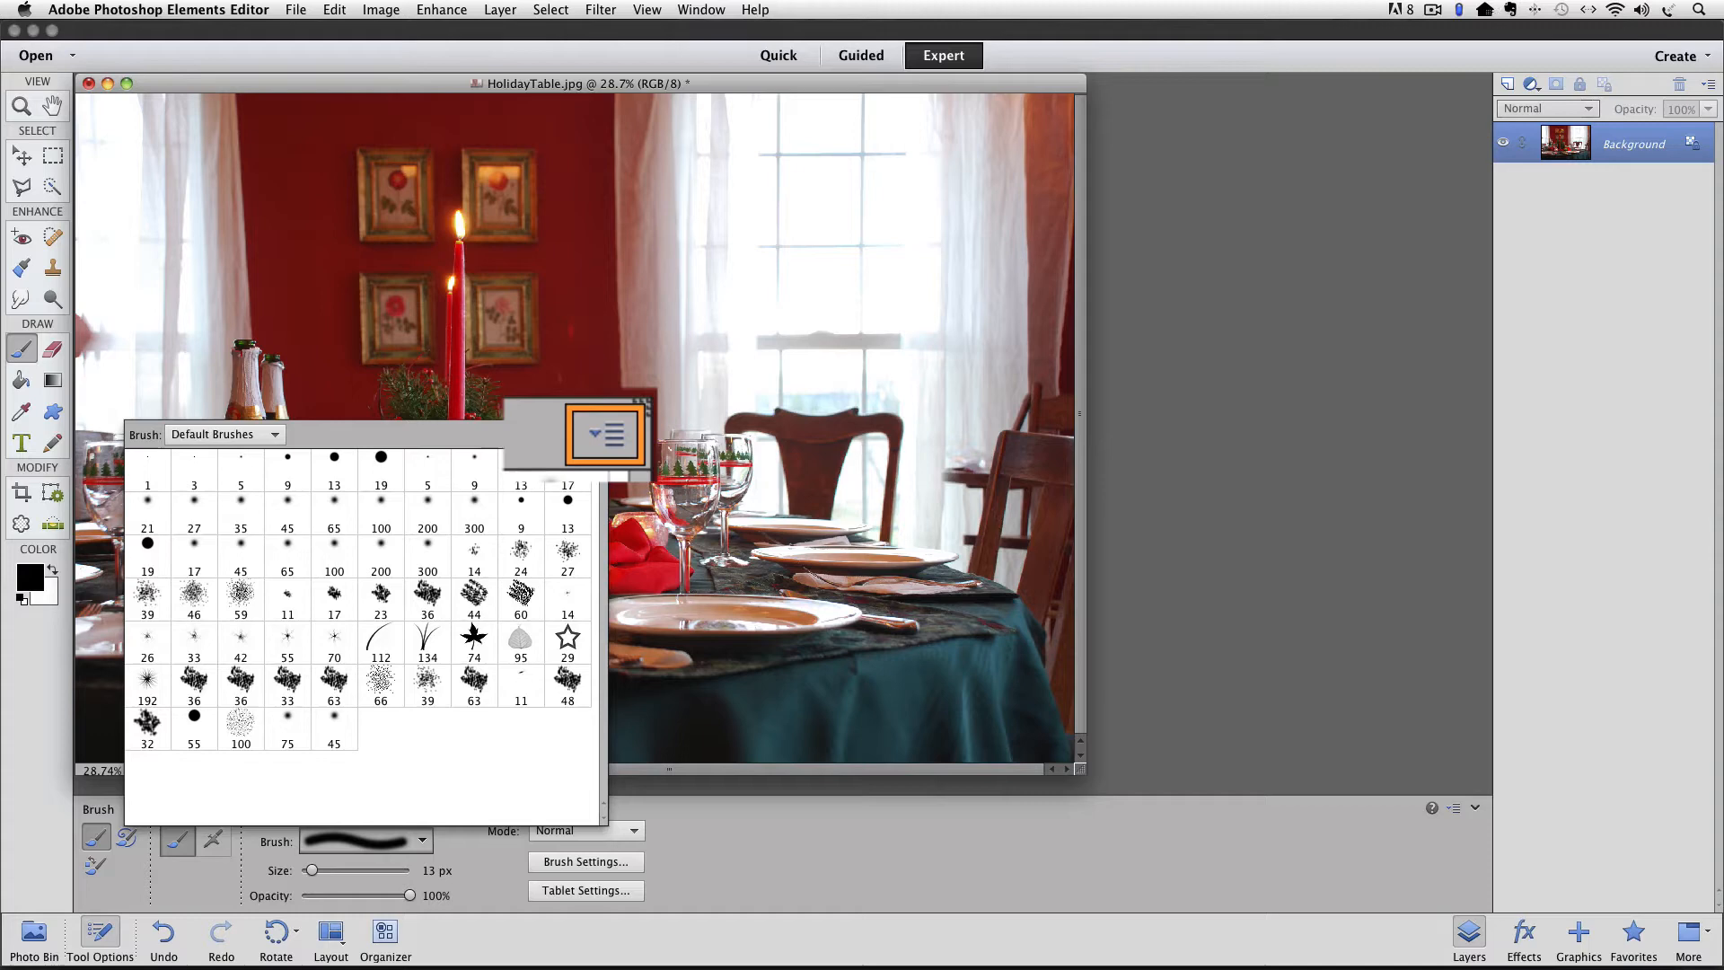
pyautogui.click(603, 433)
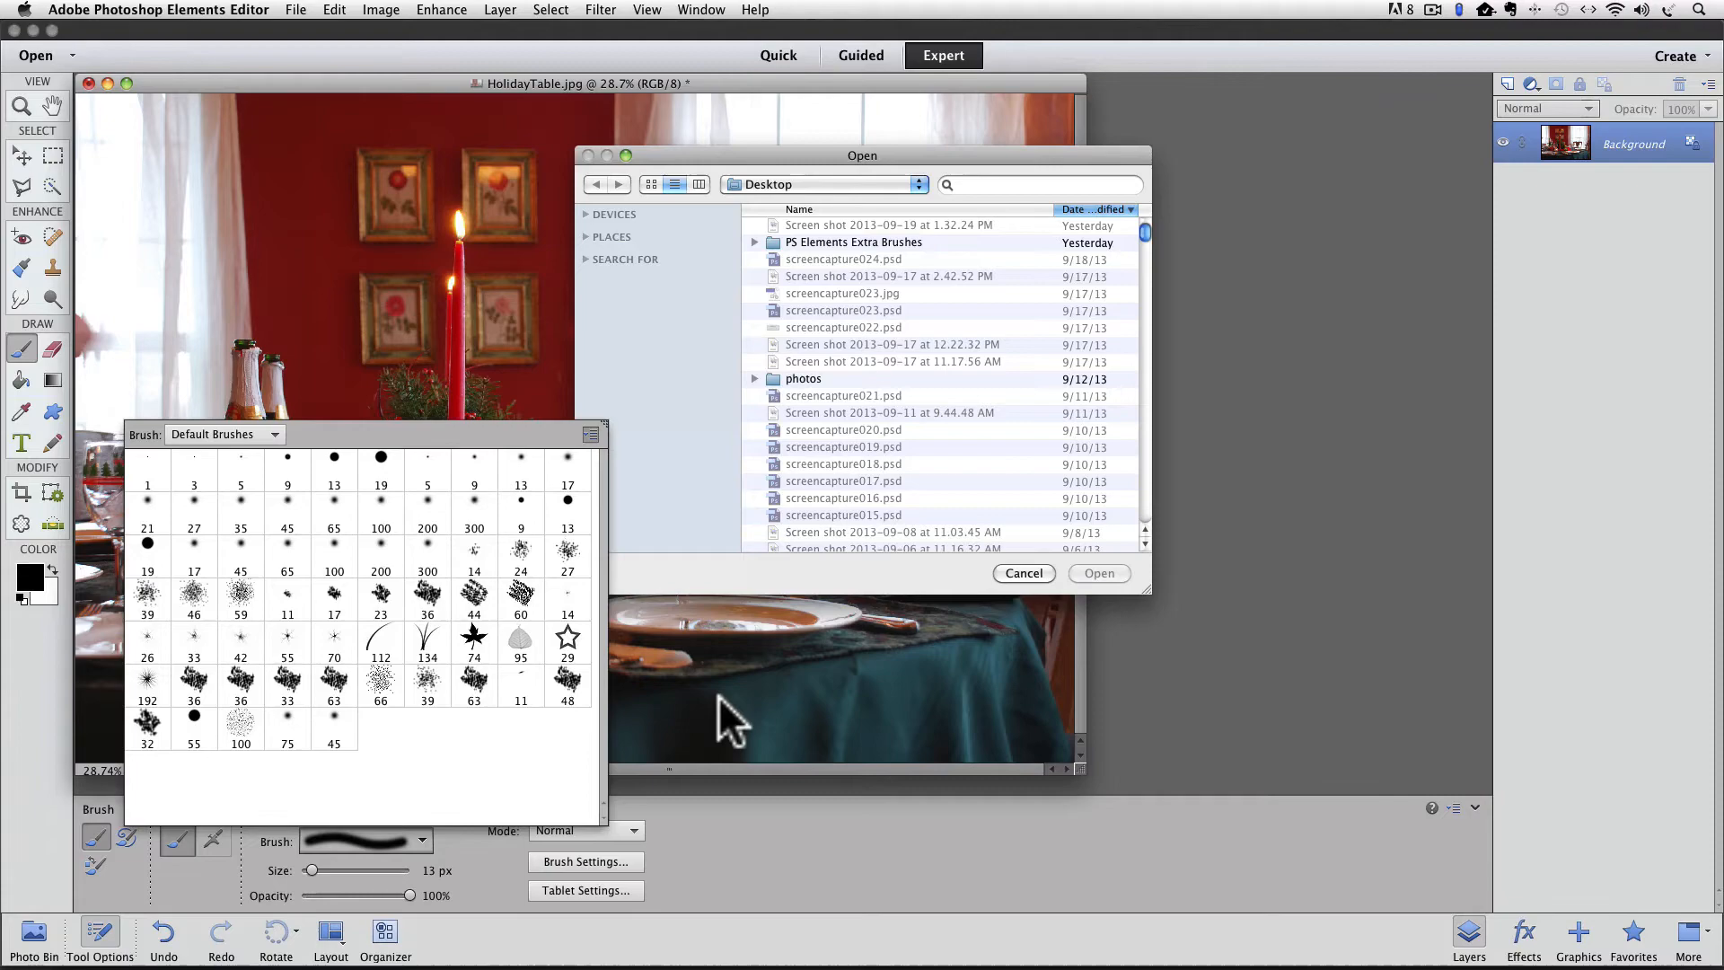
pyautogui.moveTo(802, 209)
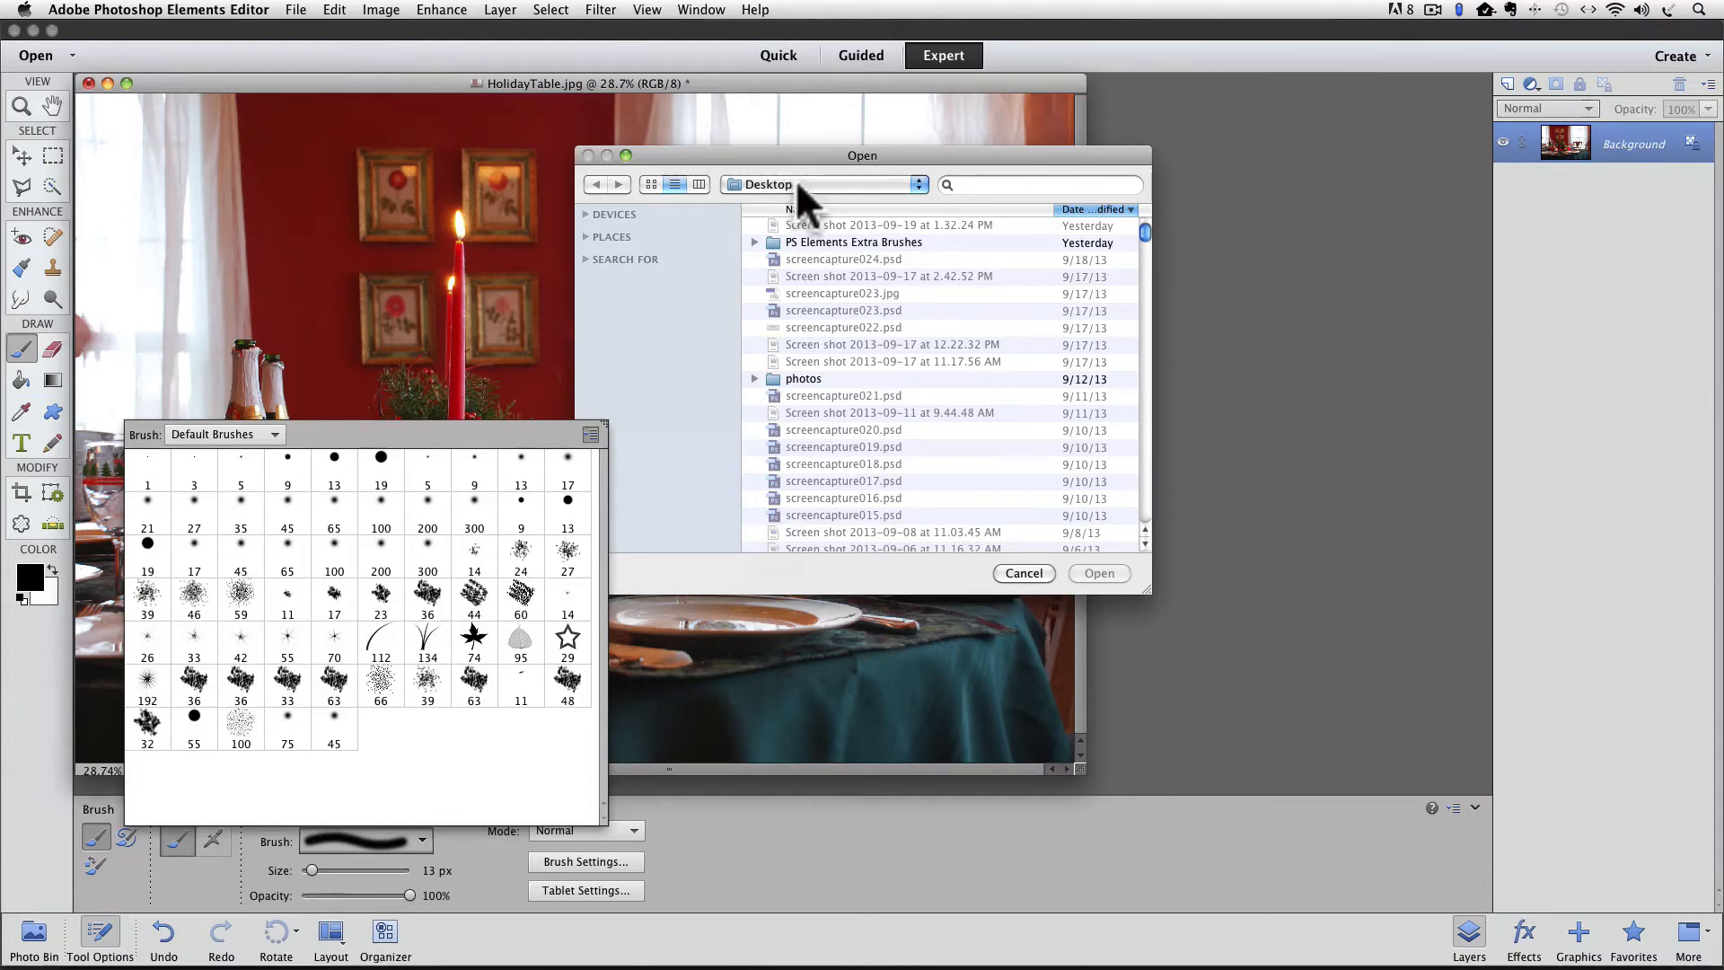
# Load media-militia-bling.abr from the PS Elements Extra Brushes folder into the picker
pyautogui.click(853, 242)
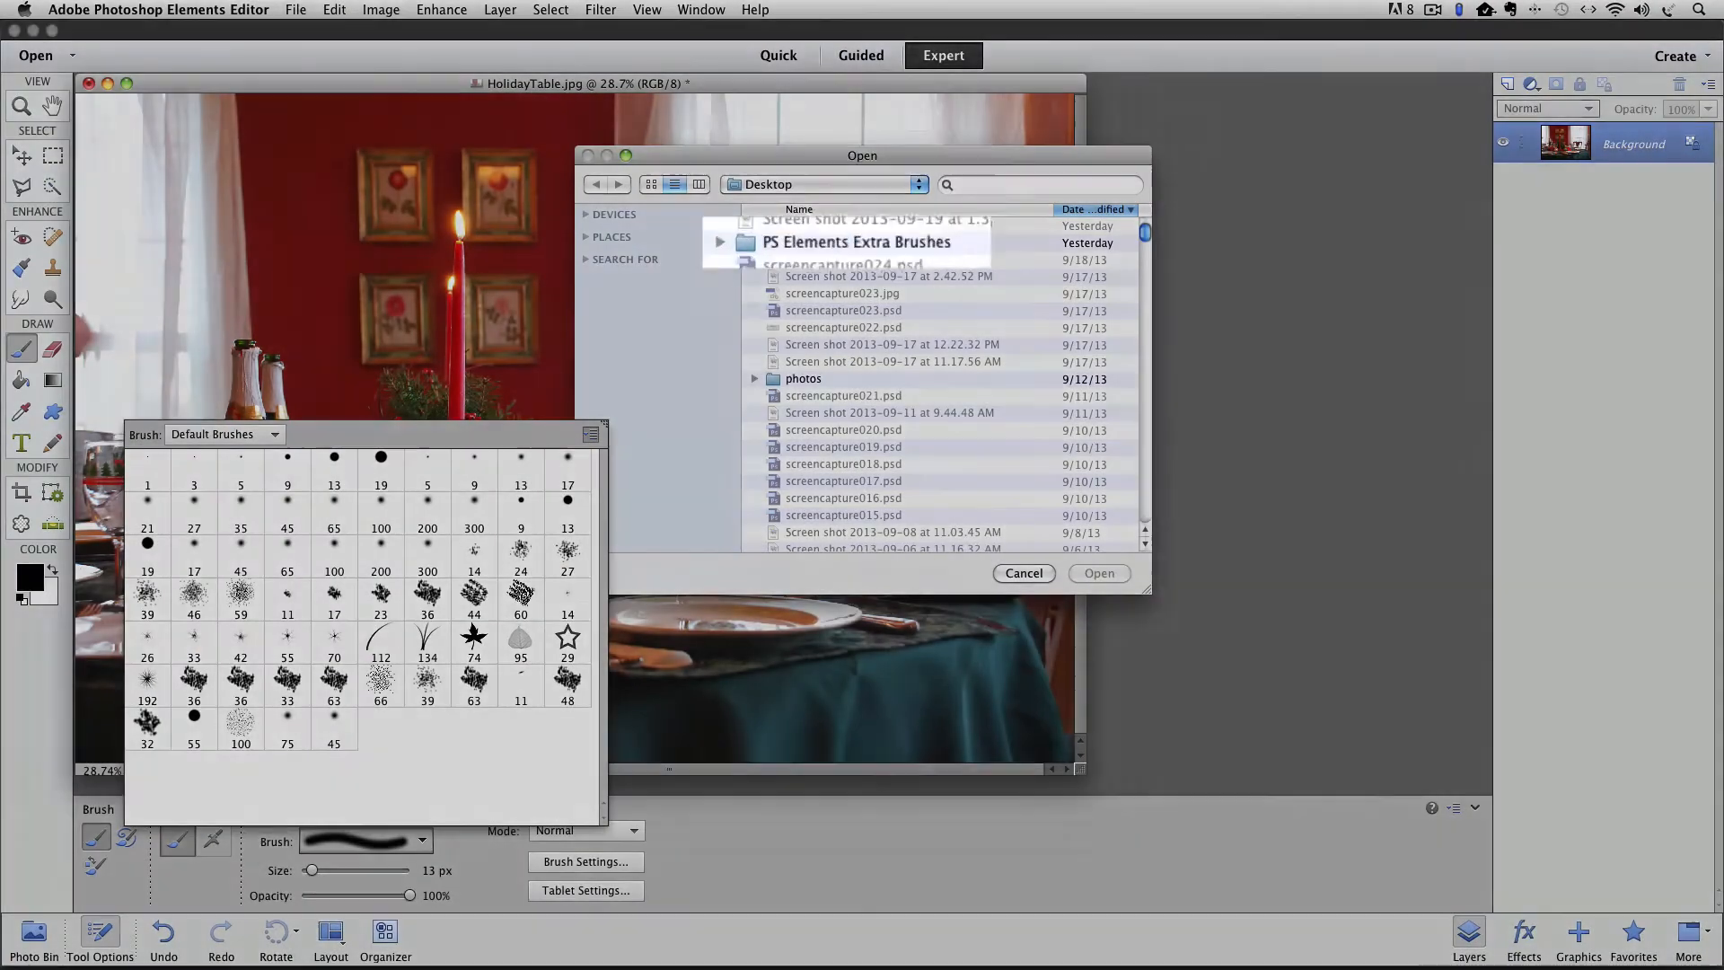
pyautogui.click(855, 241)
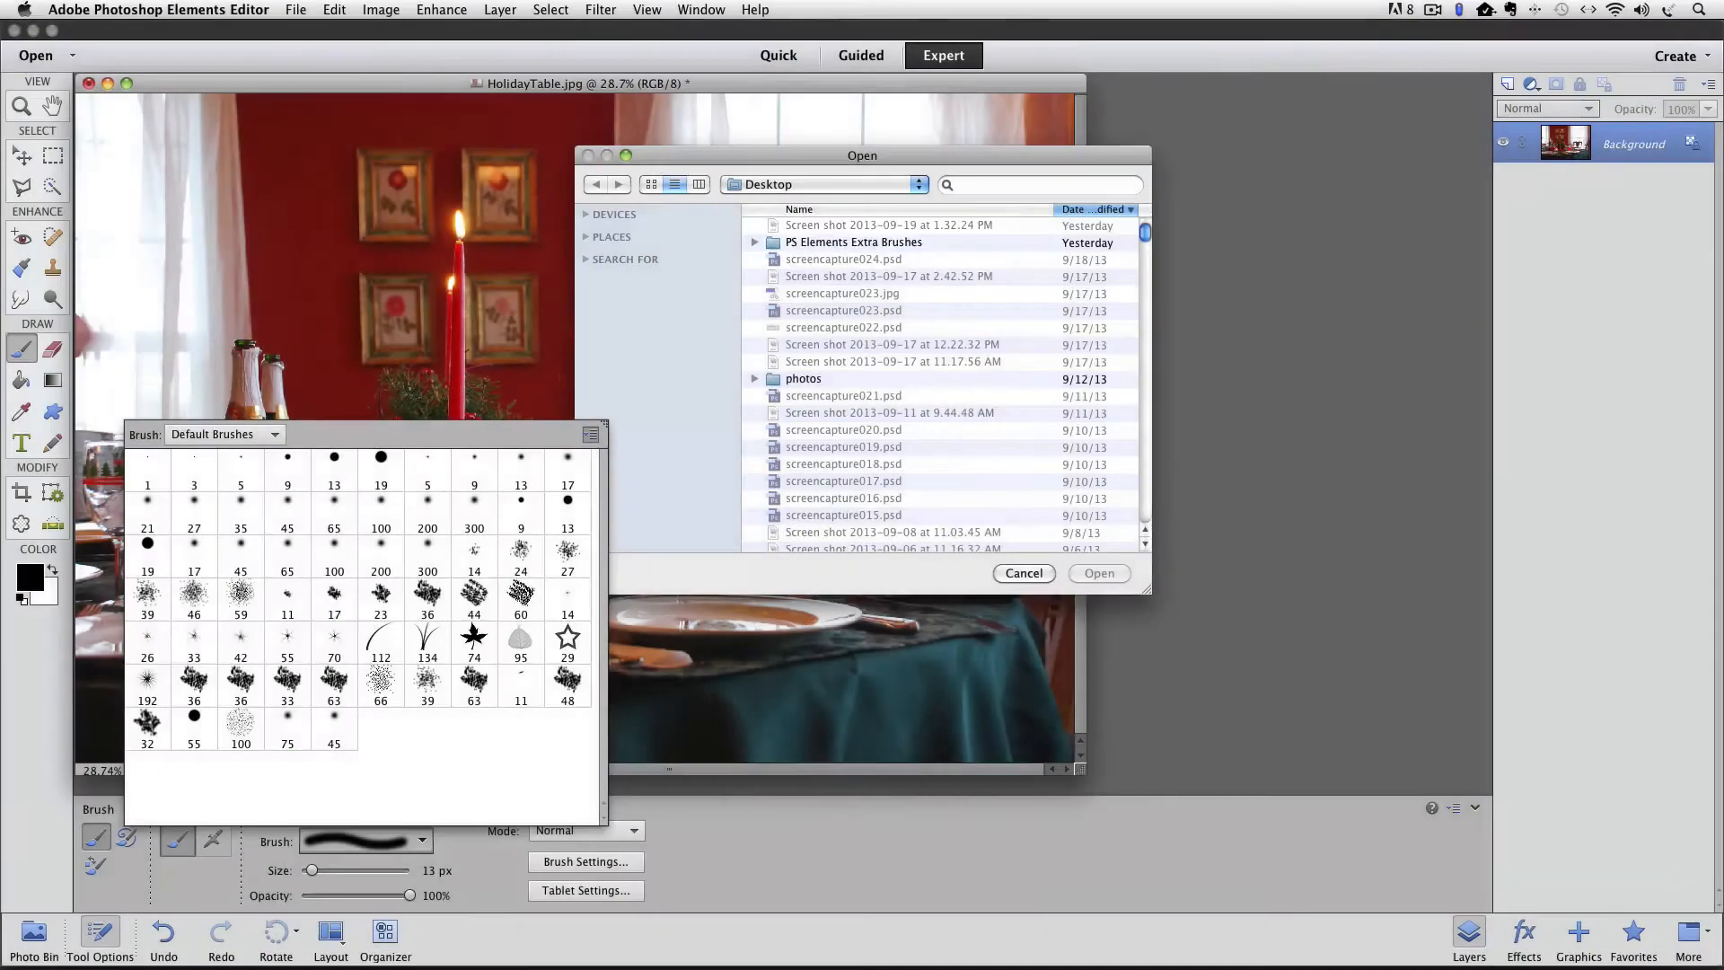
pyautogui.doubleClick(853, 243)
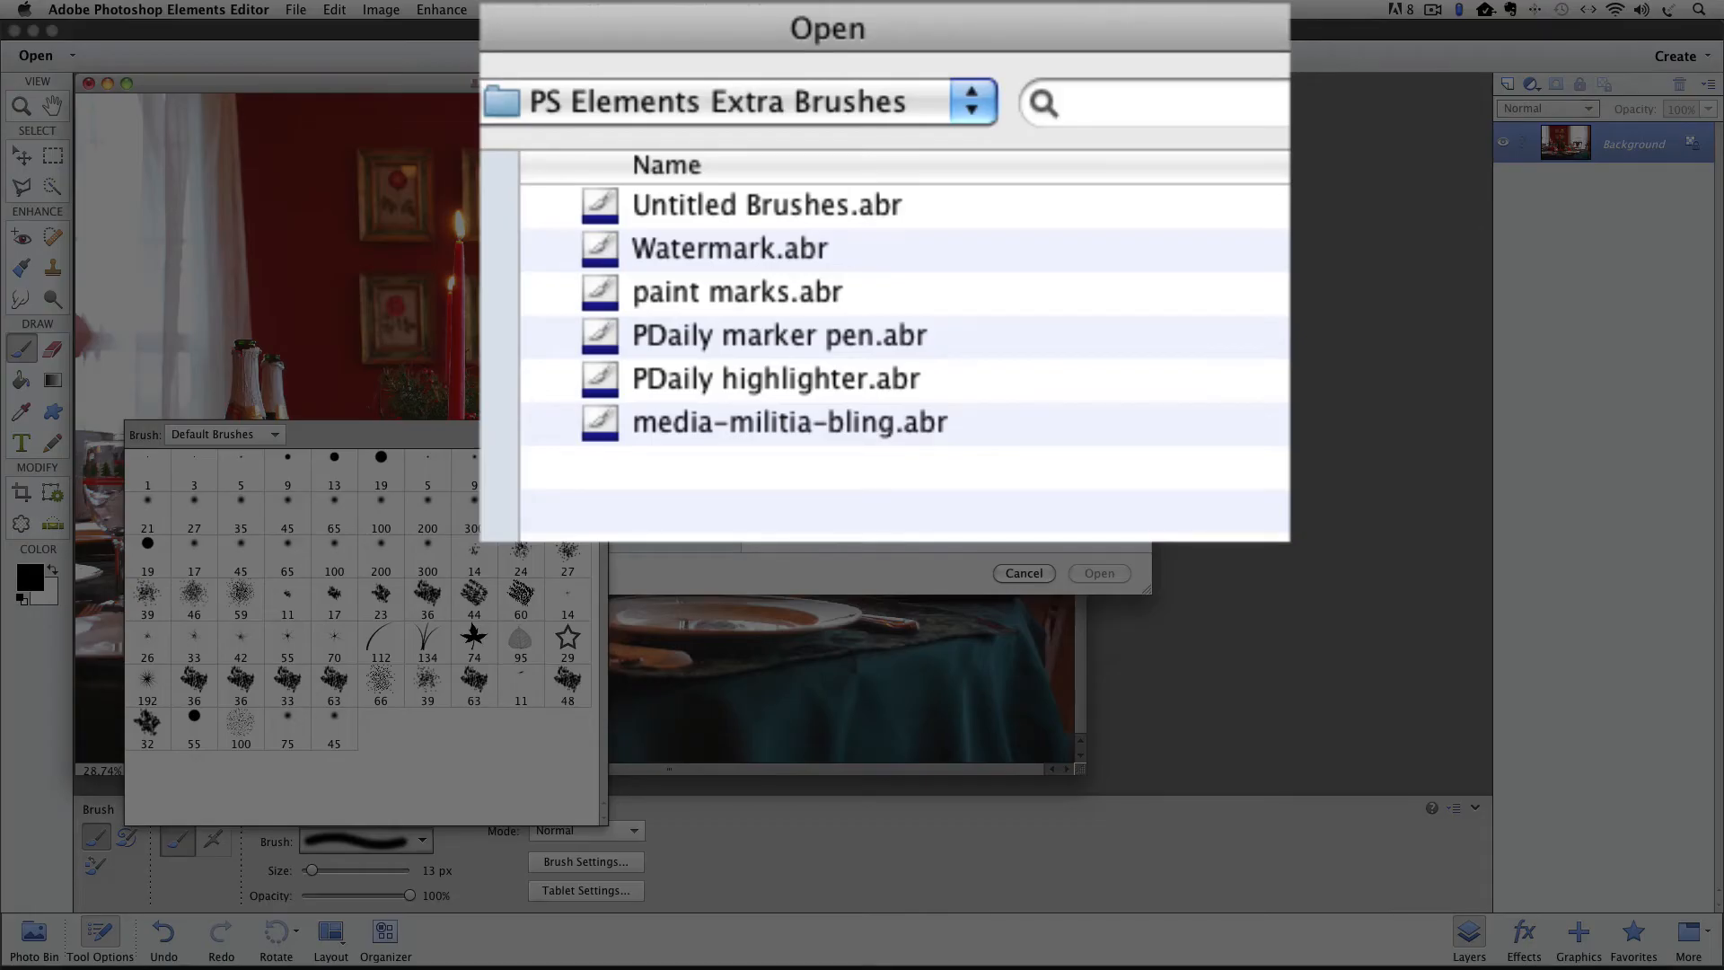
pyautogui.moveTo(1093, 434)
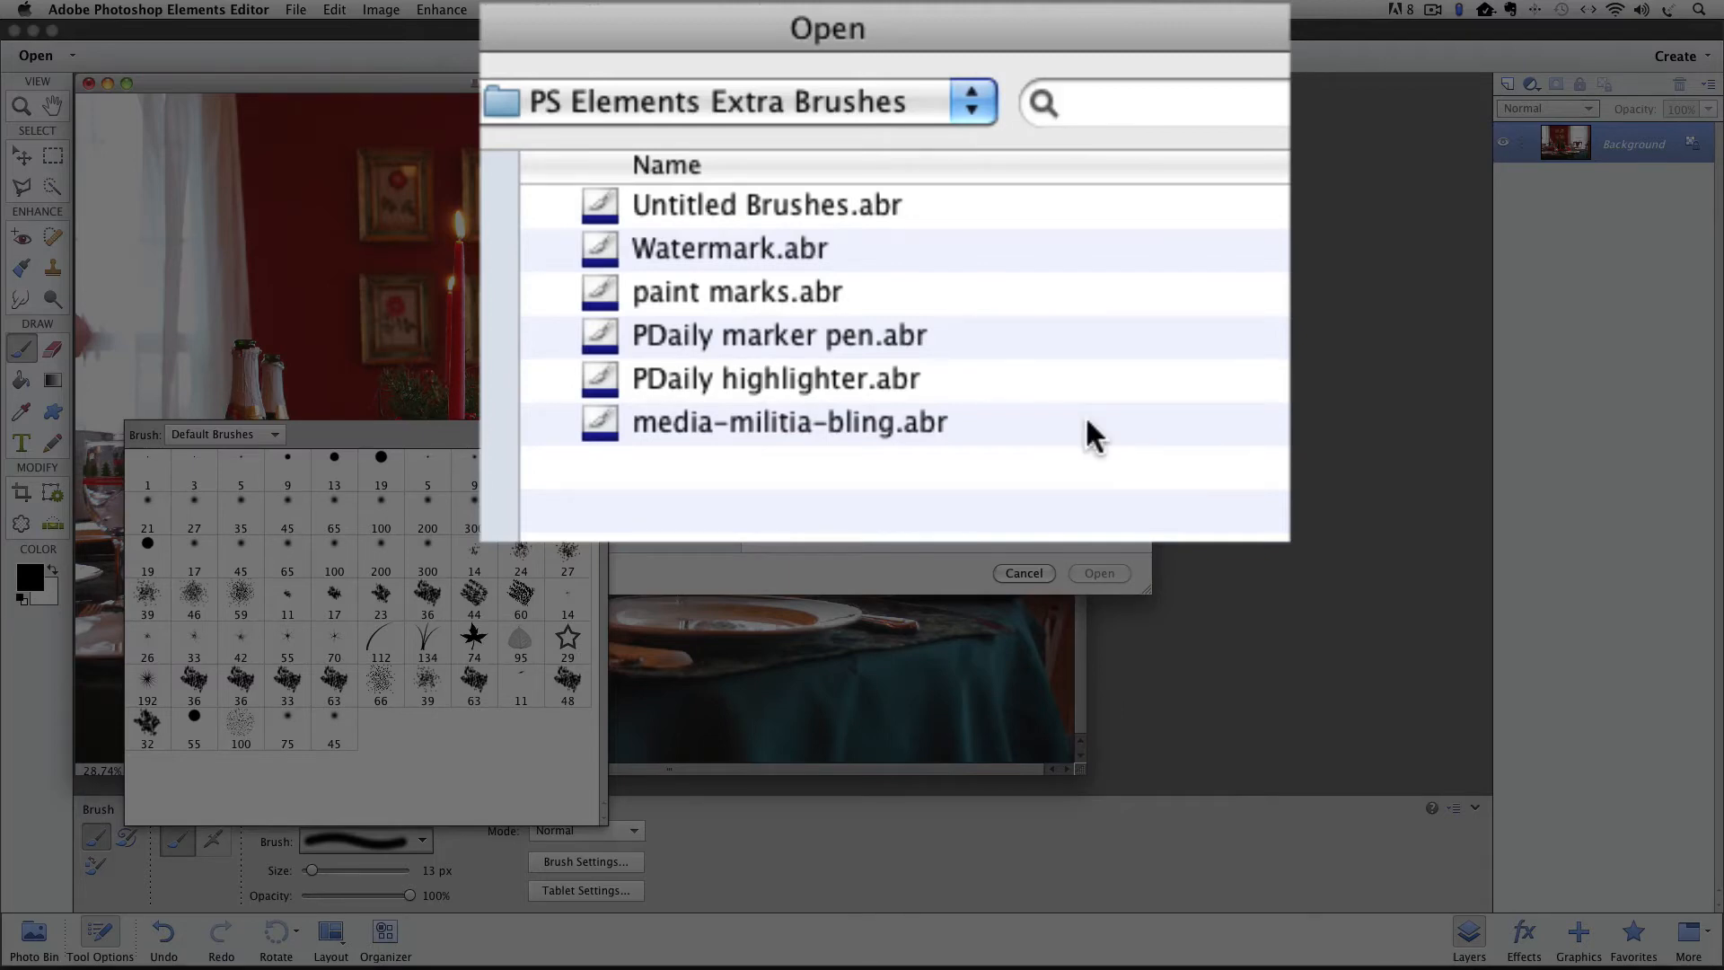
pyautogui.moveTo(792, 429)
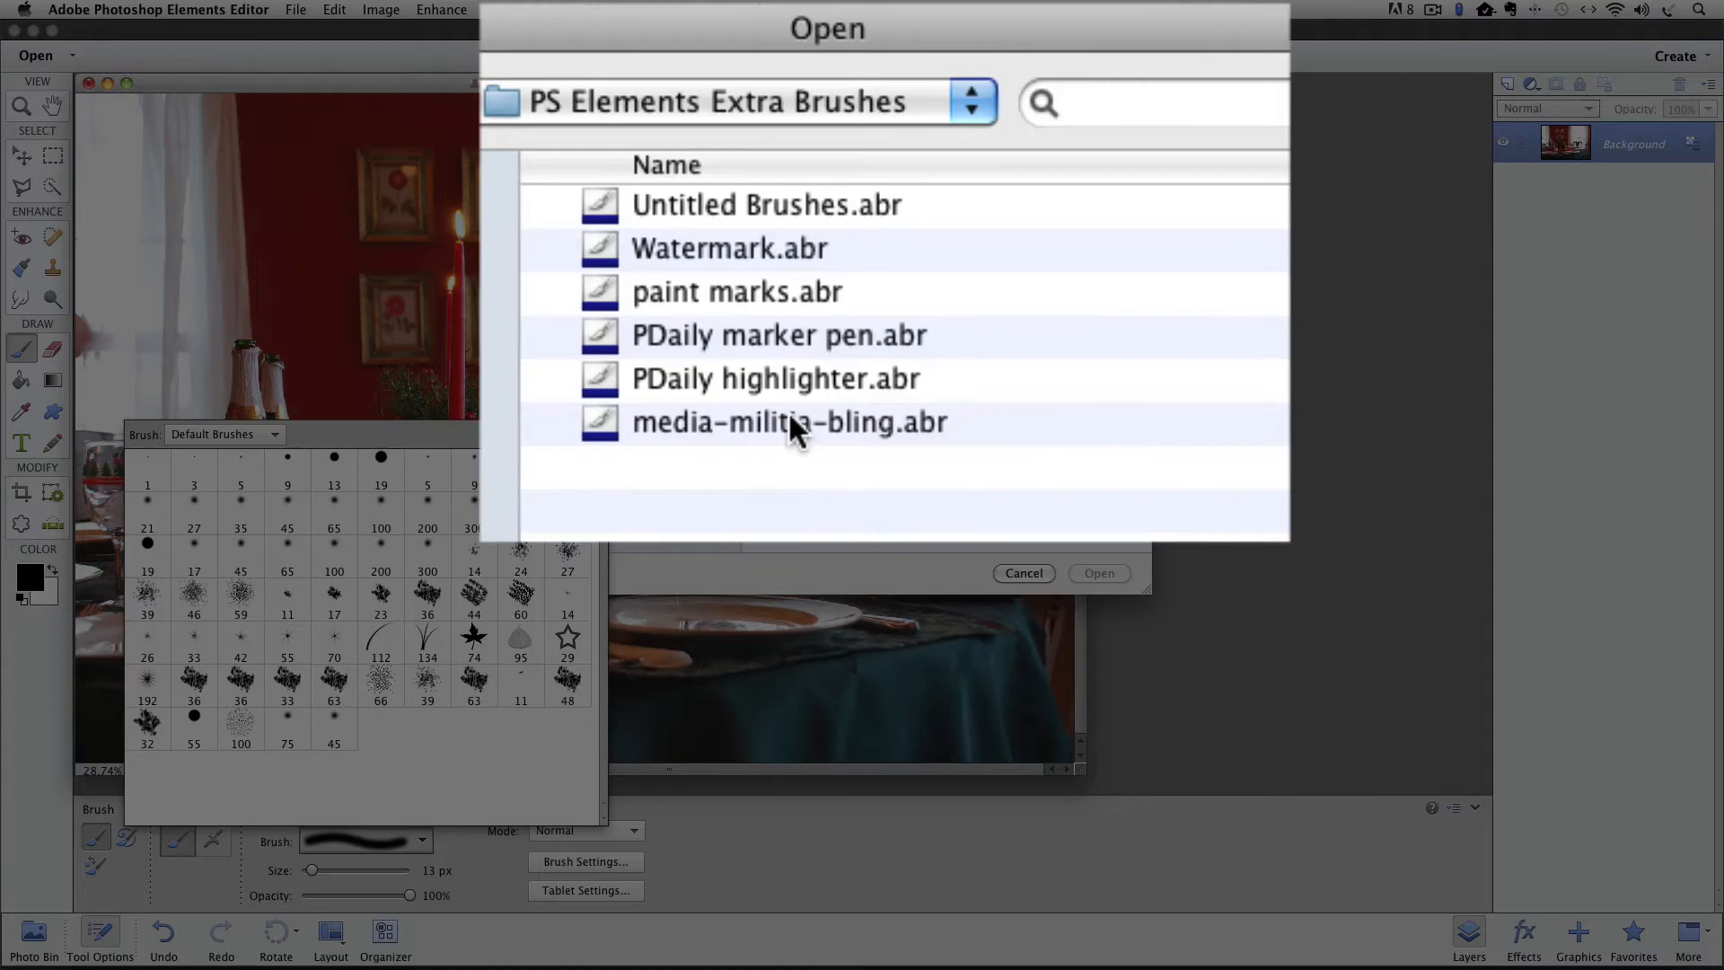
pyautogui.click(790, 422)
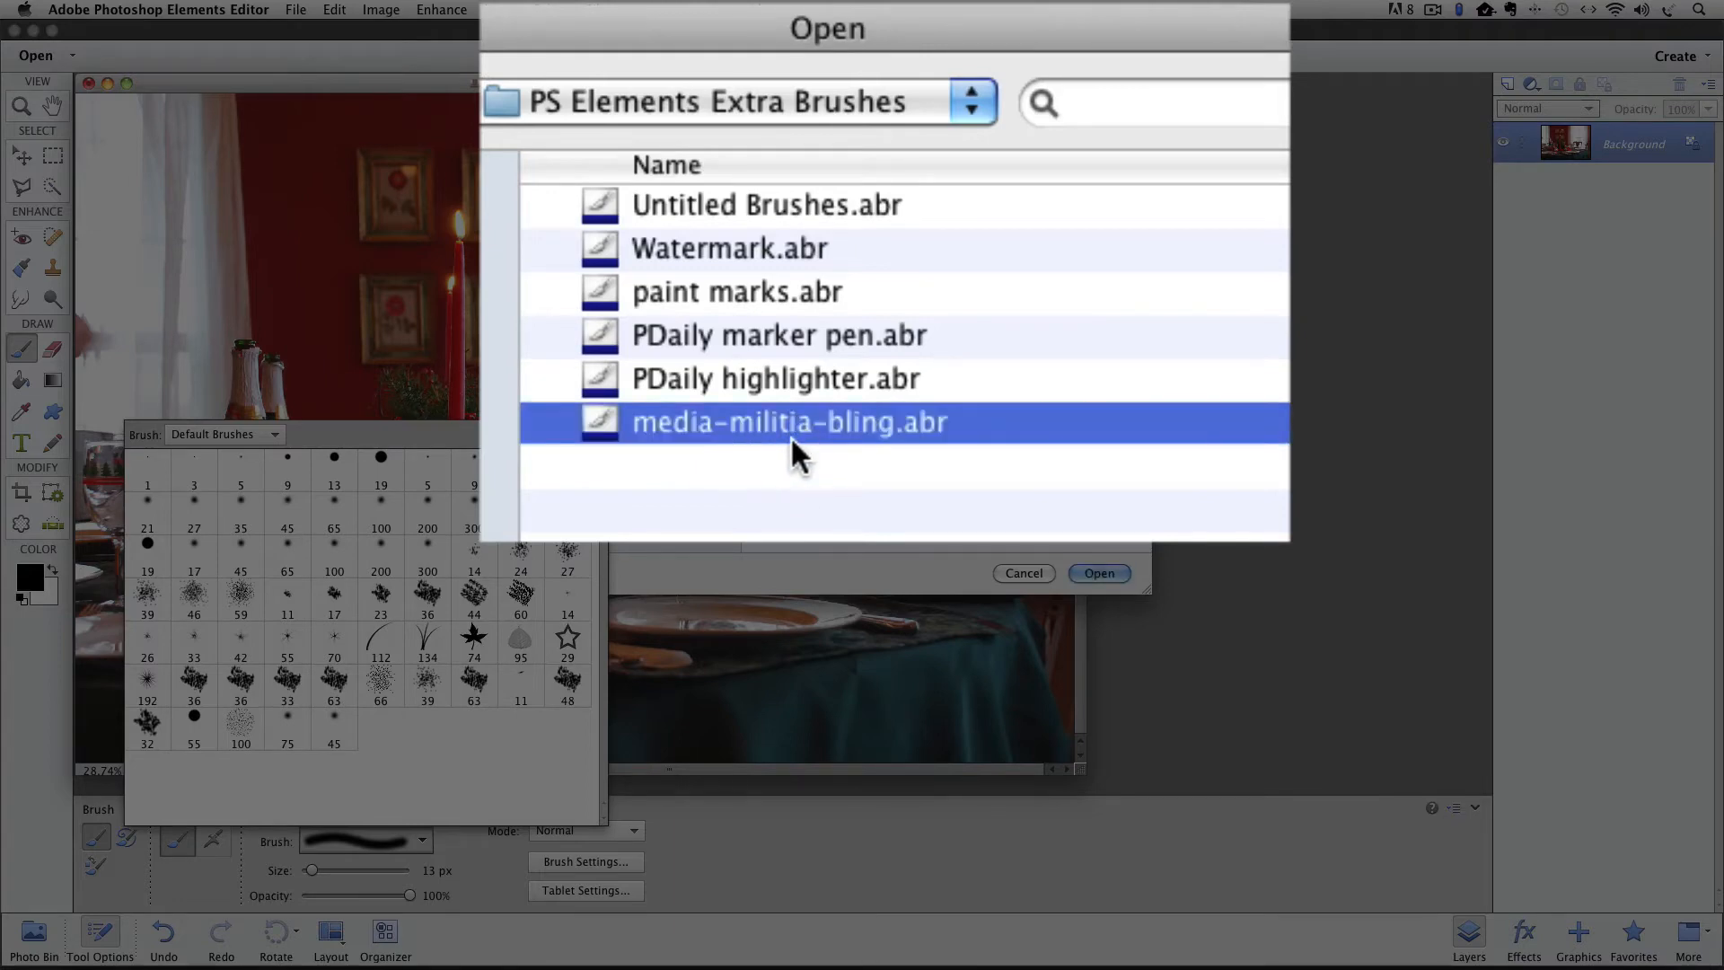
pyautogui.moveTo(731, 434)
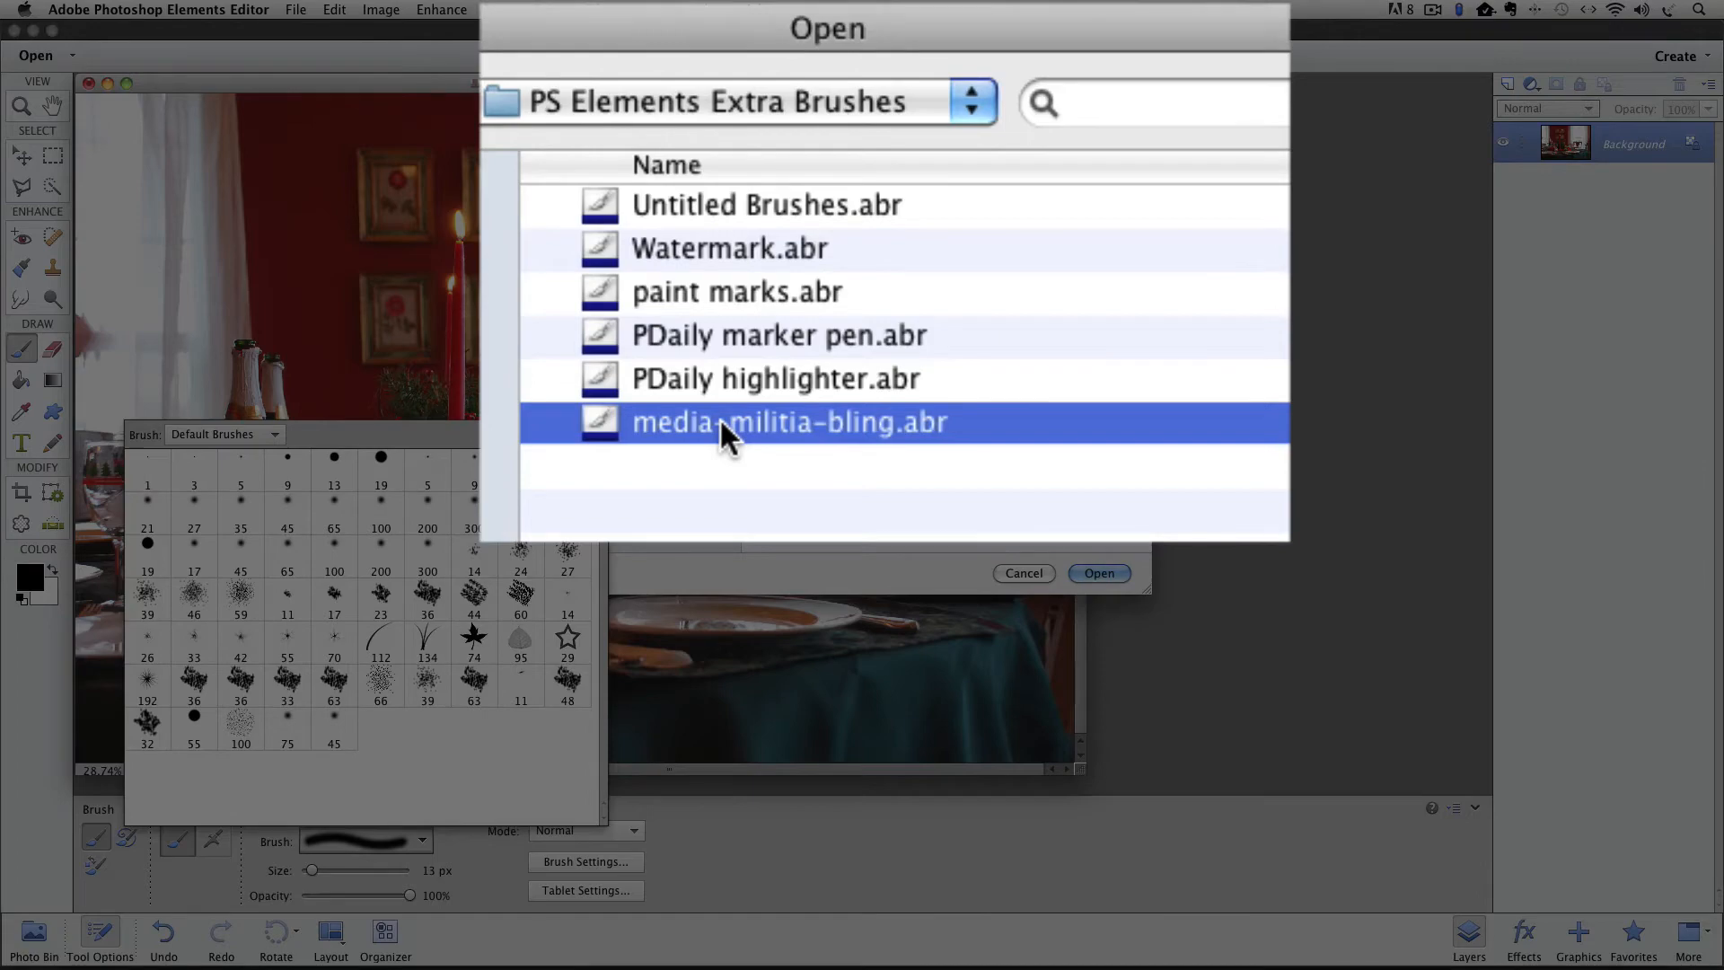
pyautogui.click(1097, 573)
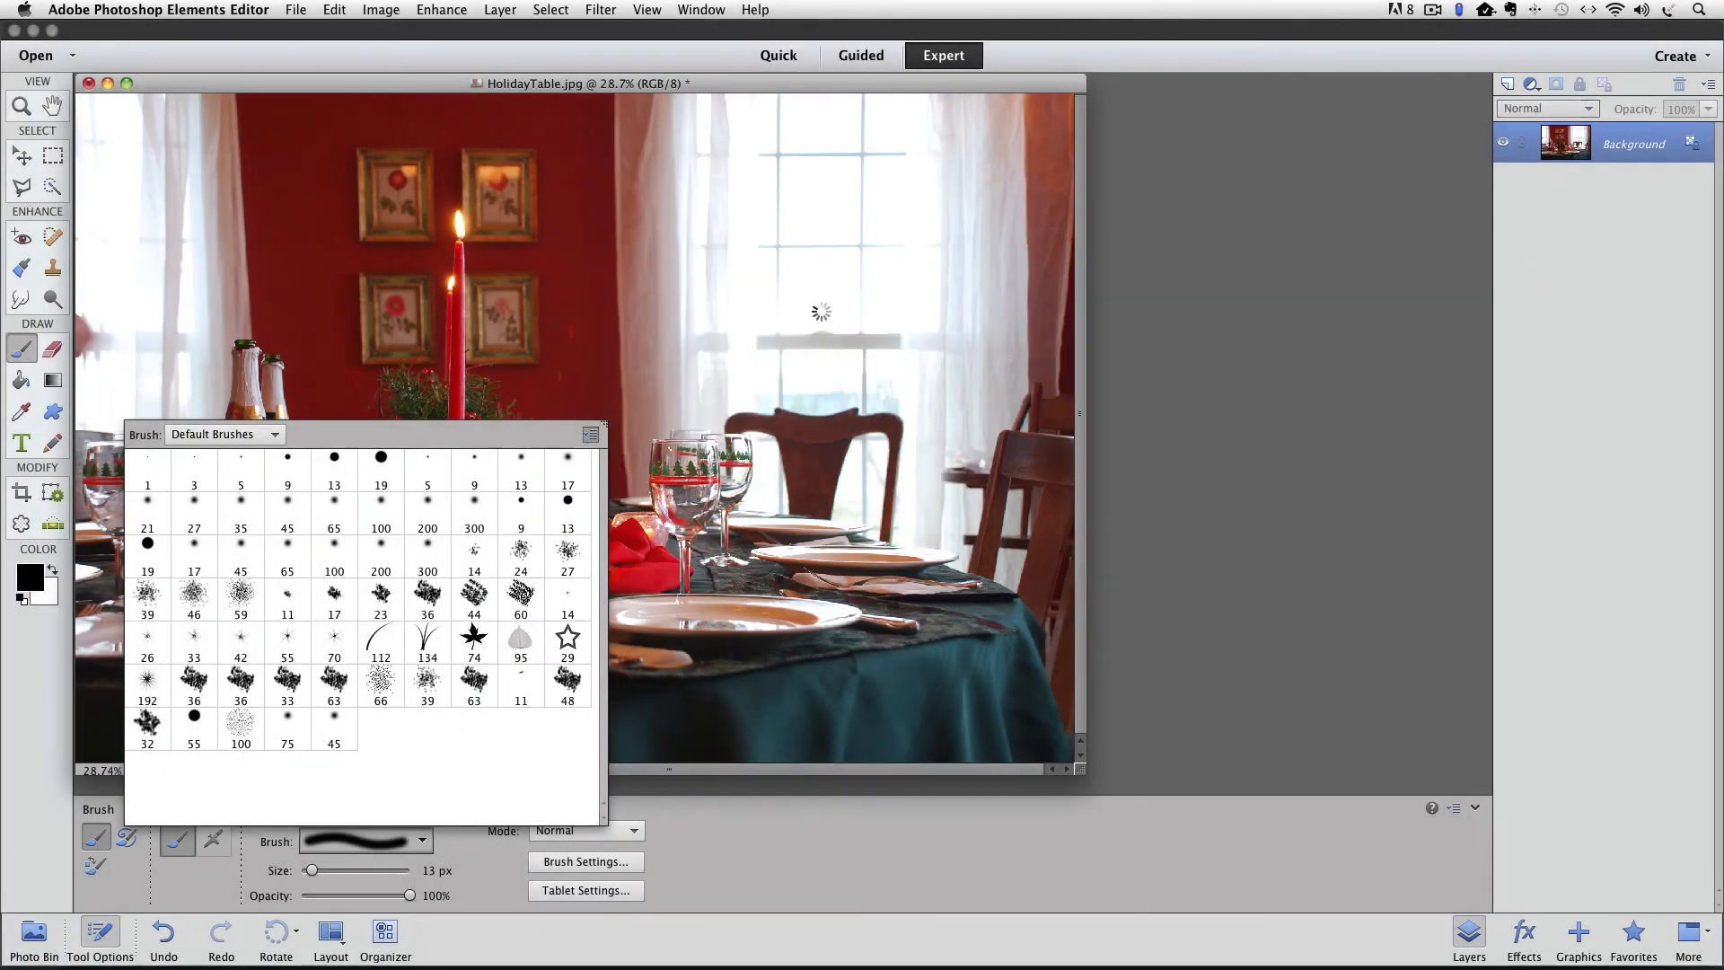
# Expand the Brush set dropdown above the media-militia-bling sparkle brushes to list all sets
pyautogui.click(273, 433)
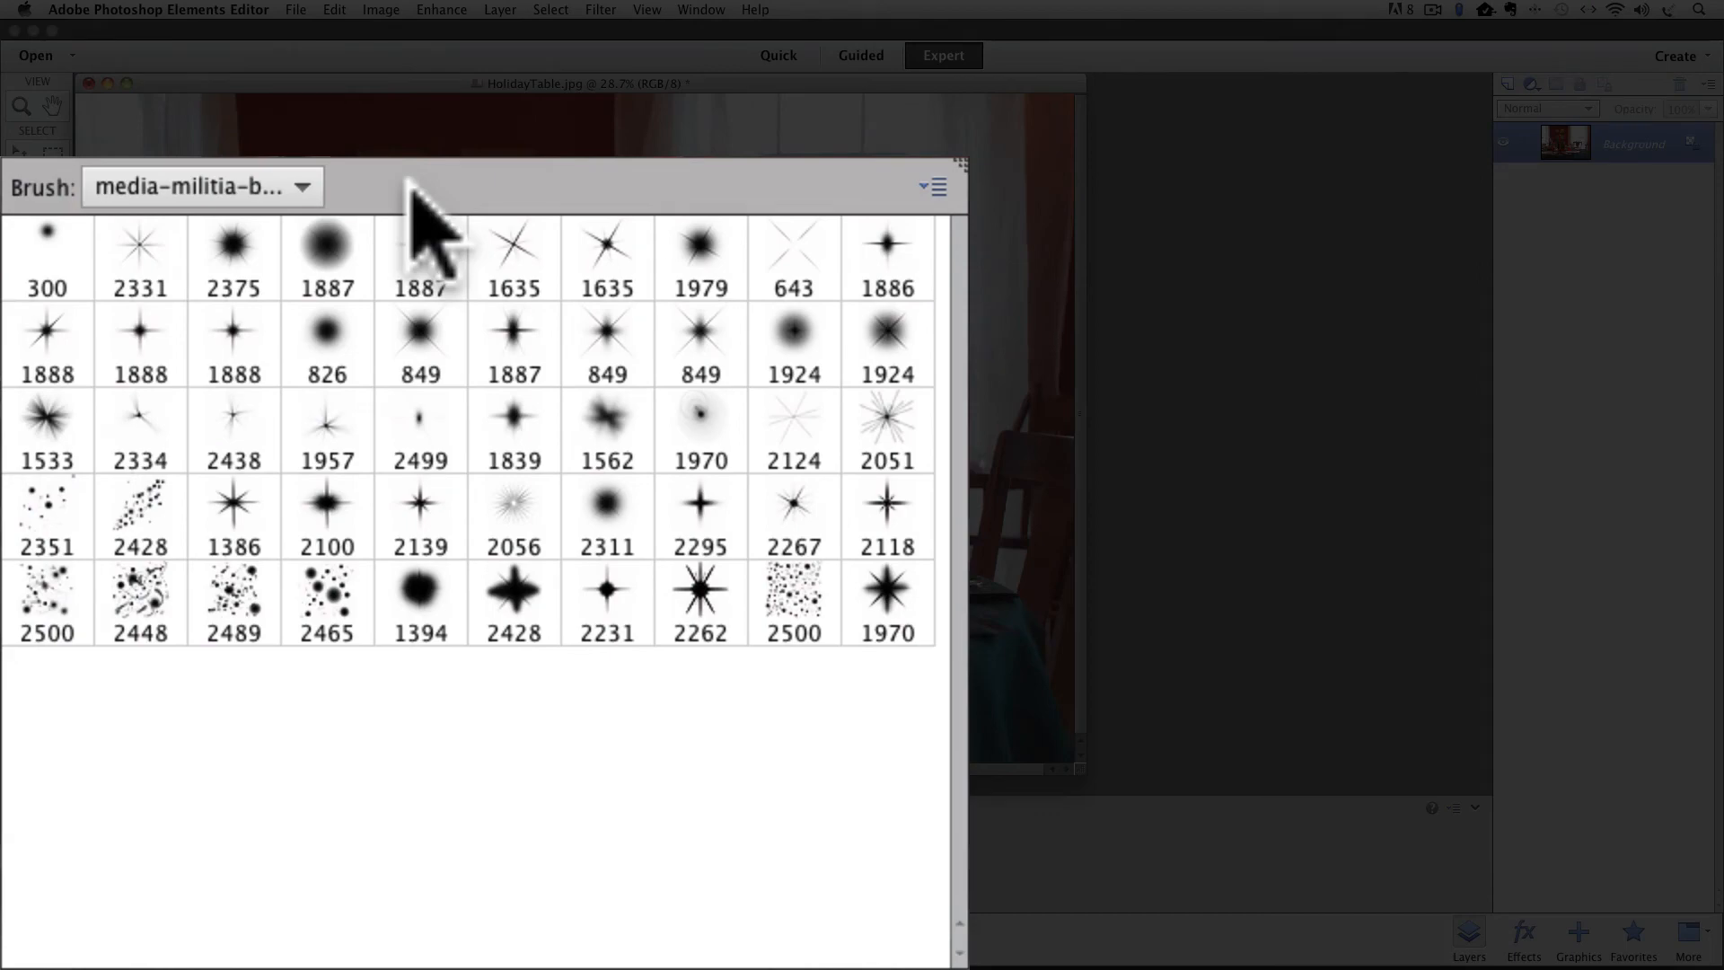
pyautogui.moveTo(434, 243)
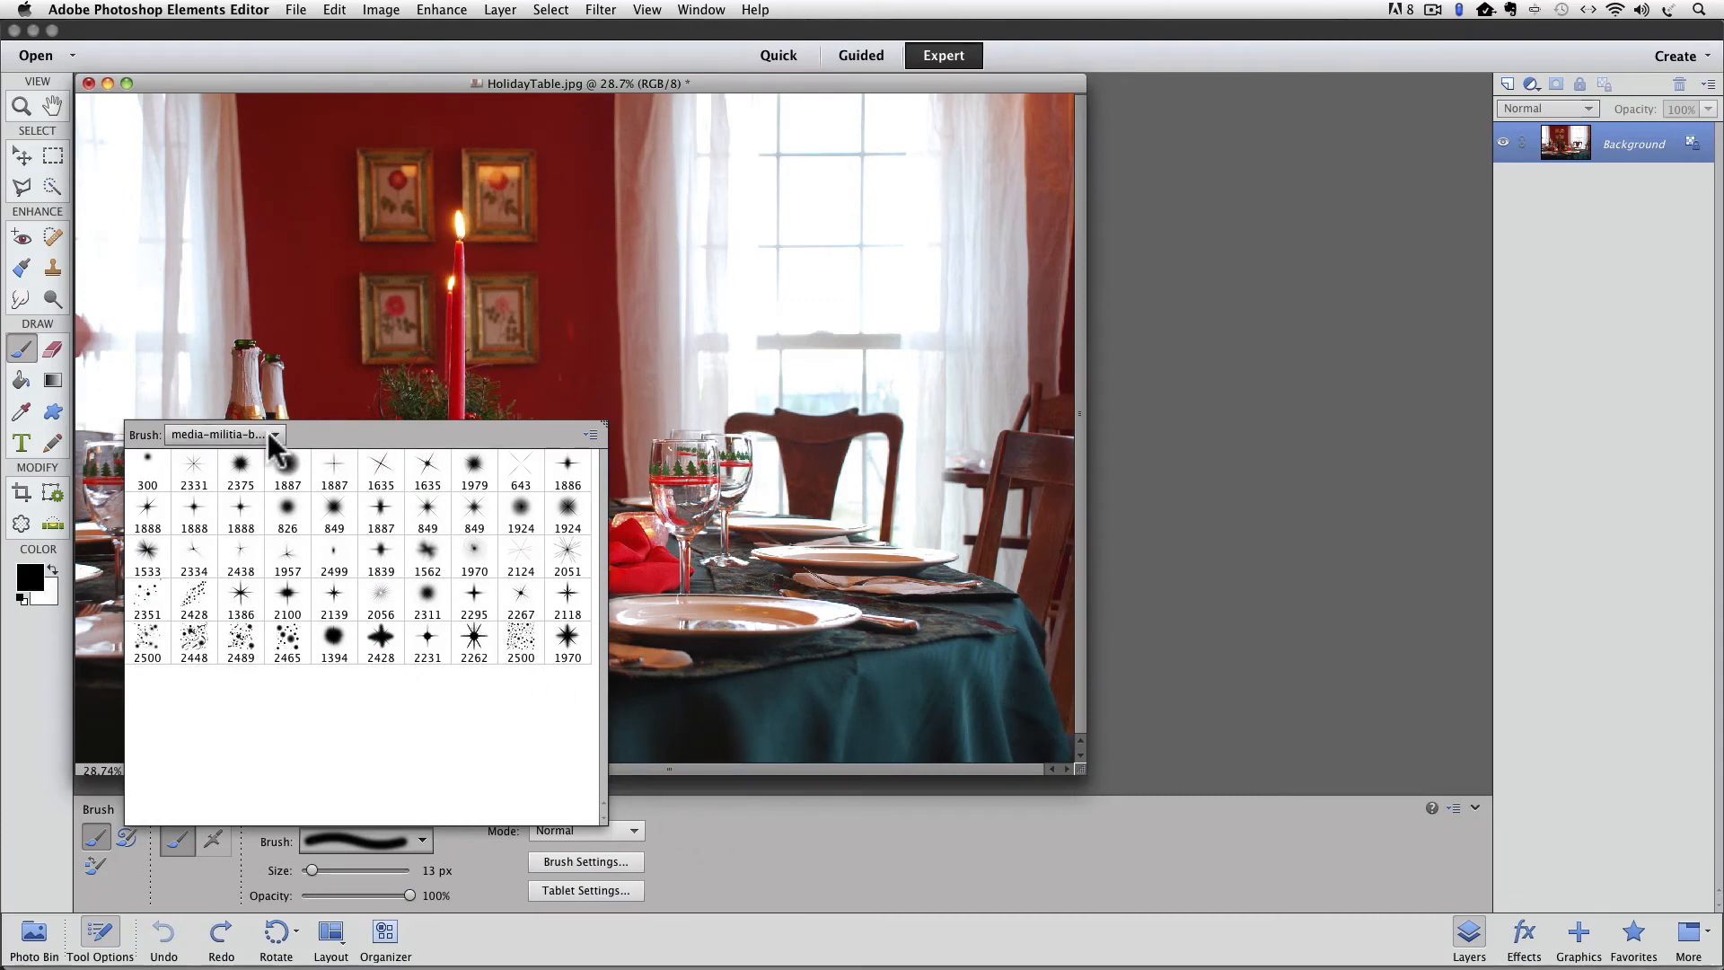
pyautogui.click(273, 434)
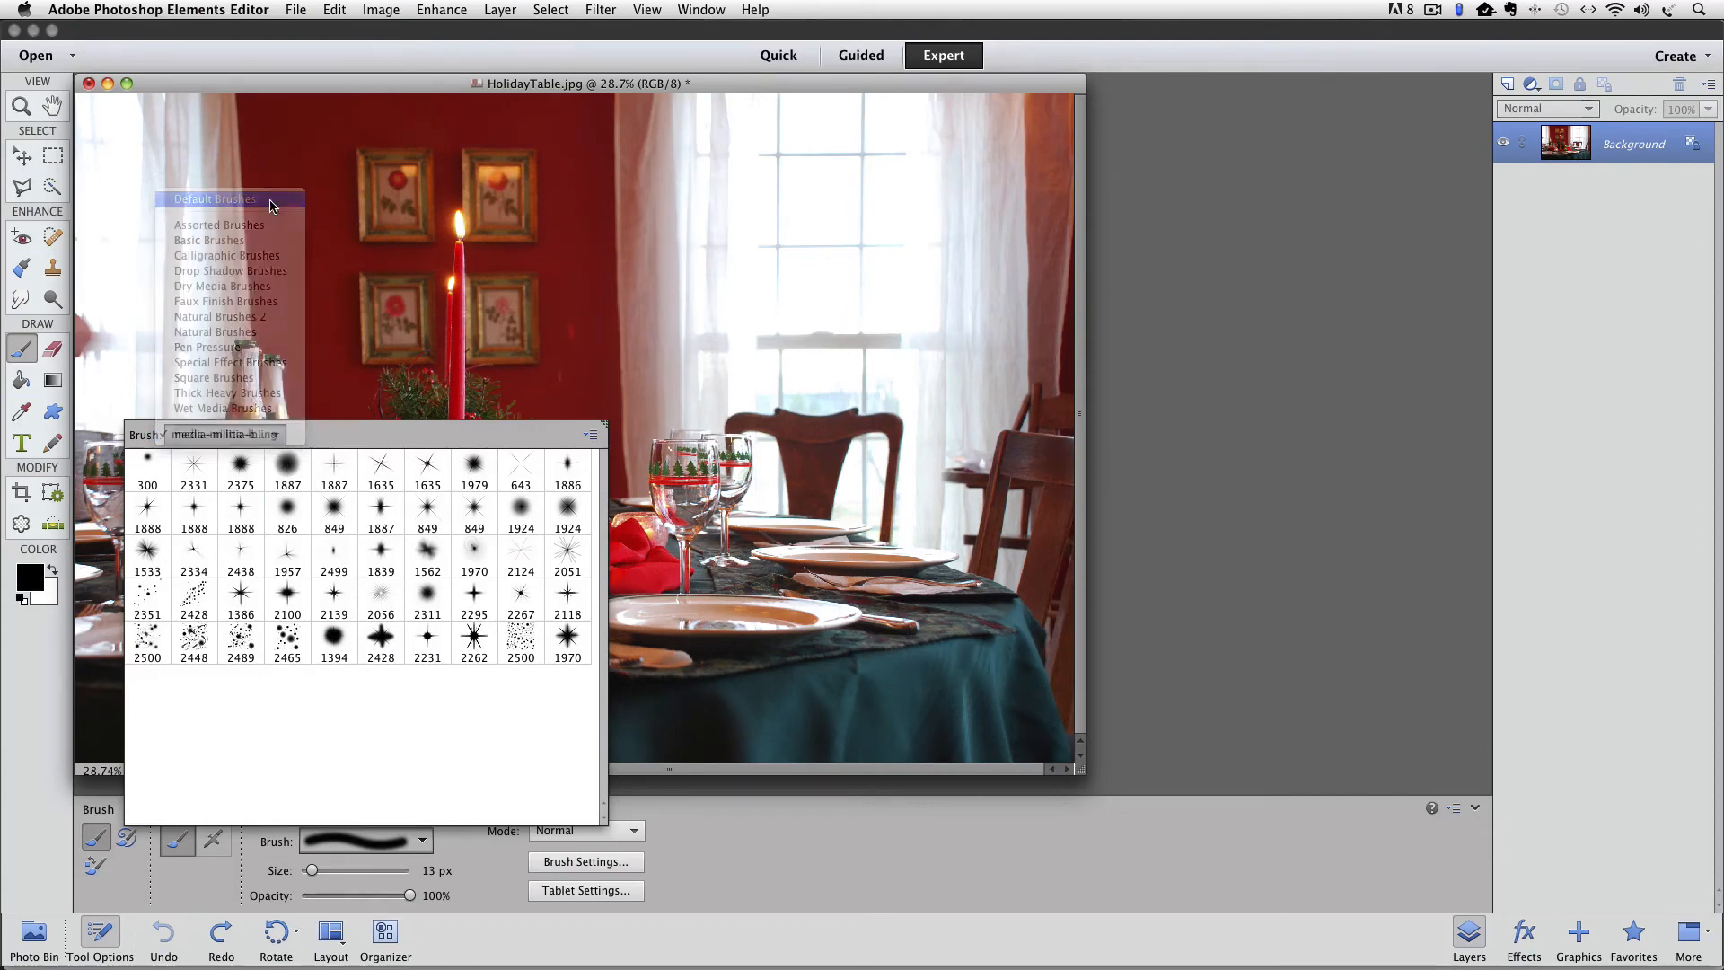
# Choose Default Brushes as the active set, then show the built-in set list again
pyautogui.click(217, 199)
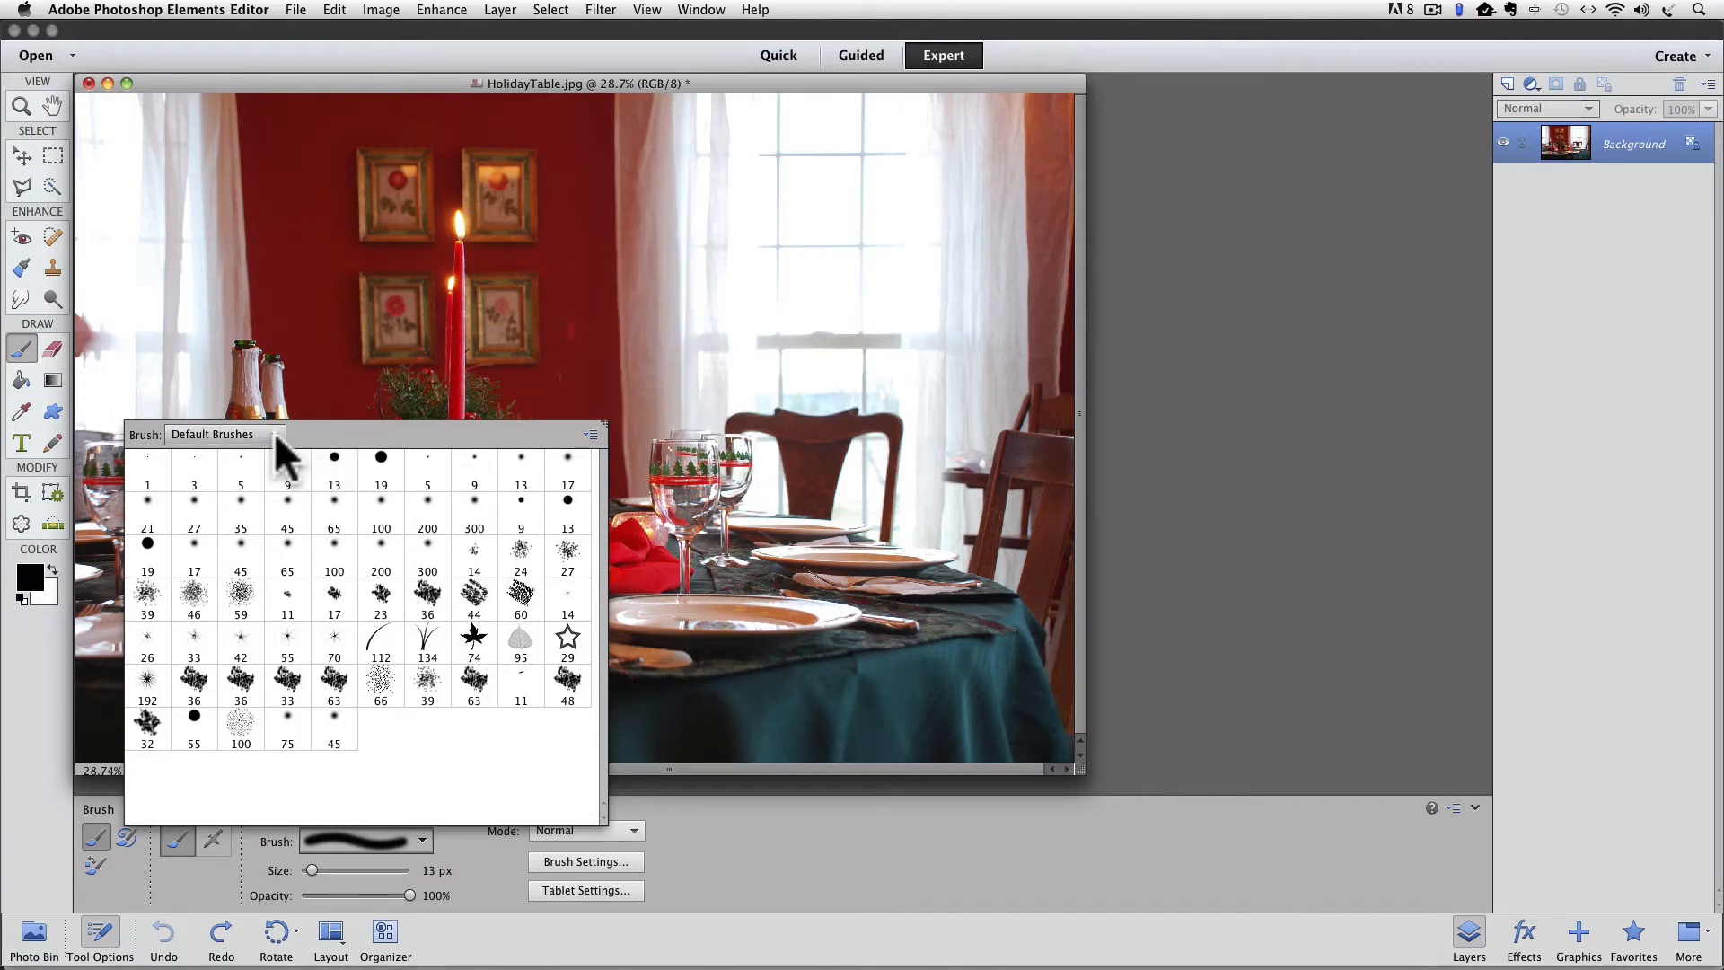
pyautogui.click(226, 433)
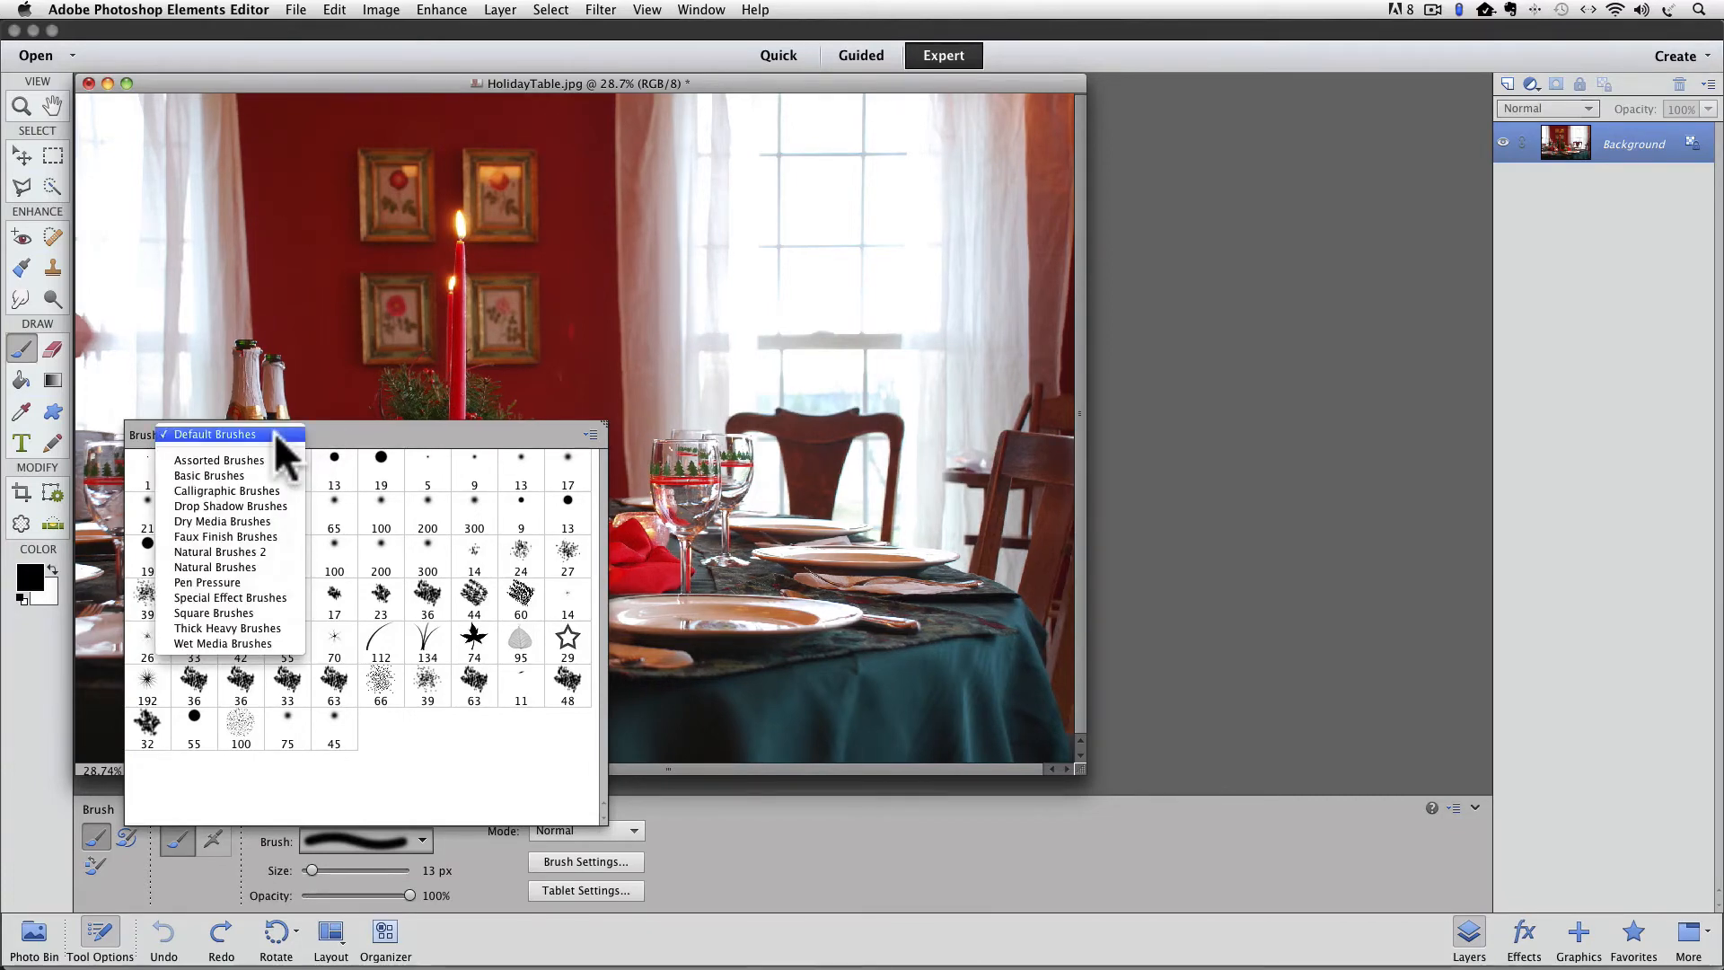